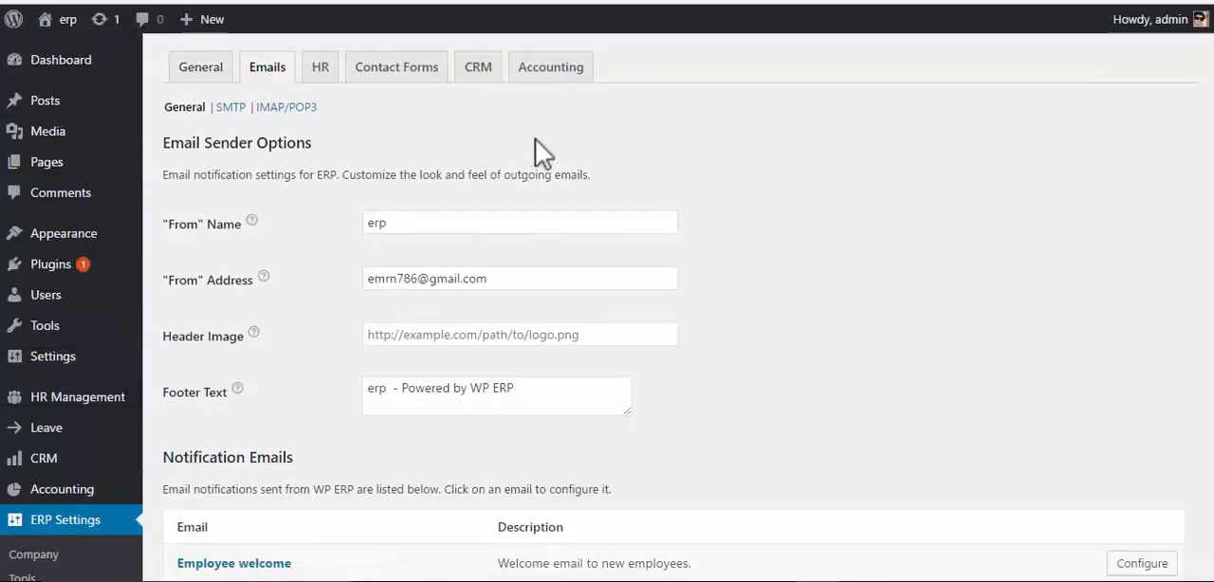
pyautogui.moveTo(853, 213)
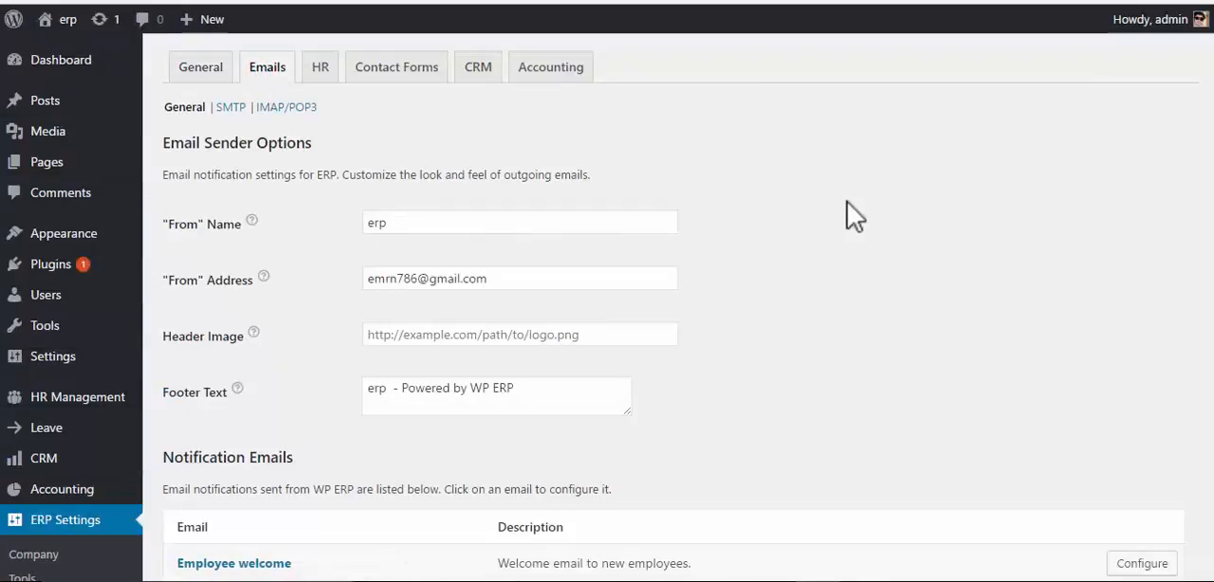
# Change the "From" Name and the start of the footer text from erp to ERP.
pyautogui.scroll(-3)
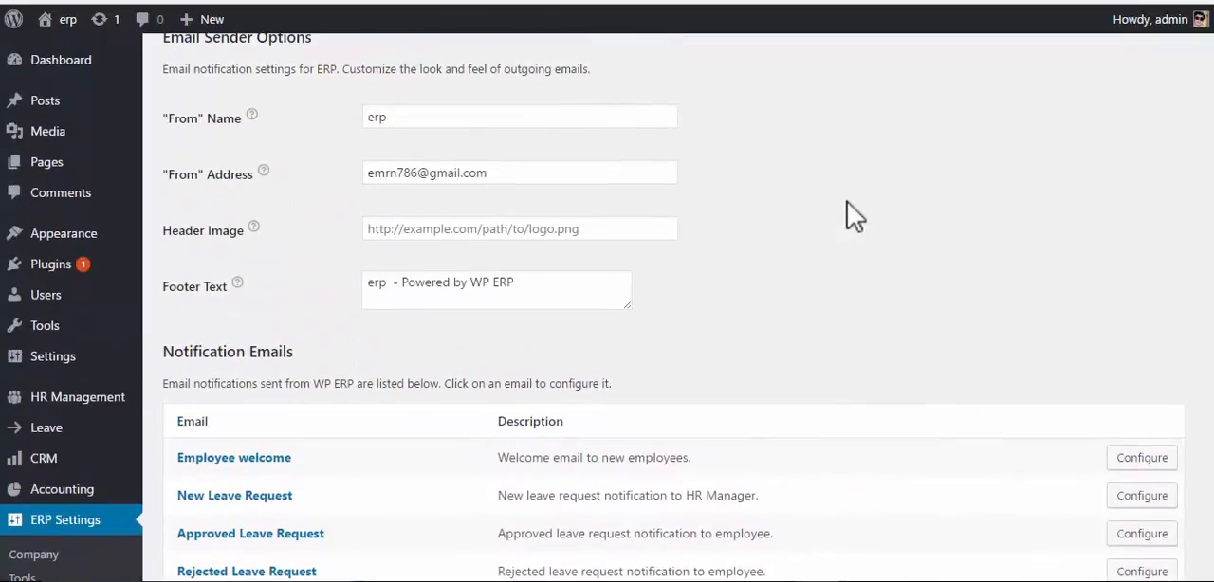
pyautogui.moveTo(849, 210)
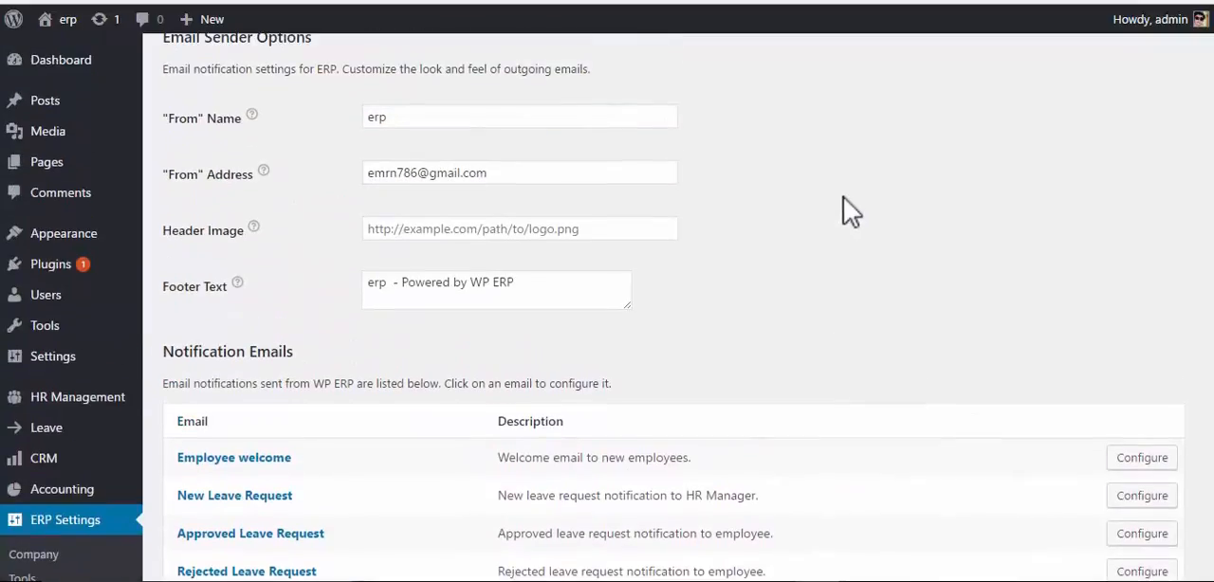
pyautogui.scroll(-3)
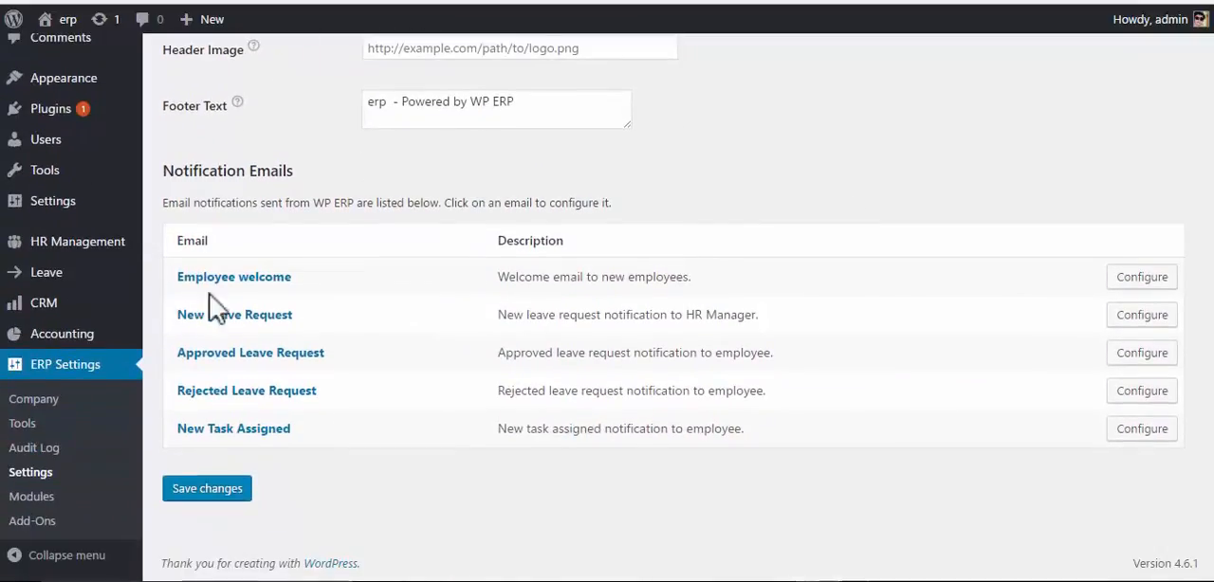
pyautogui.moveTo(313, 422)
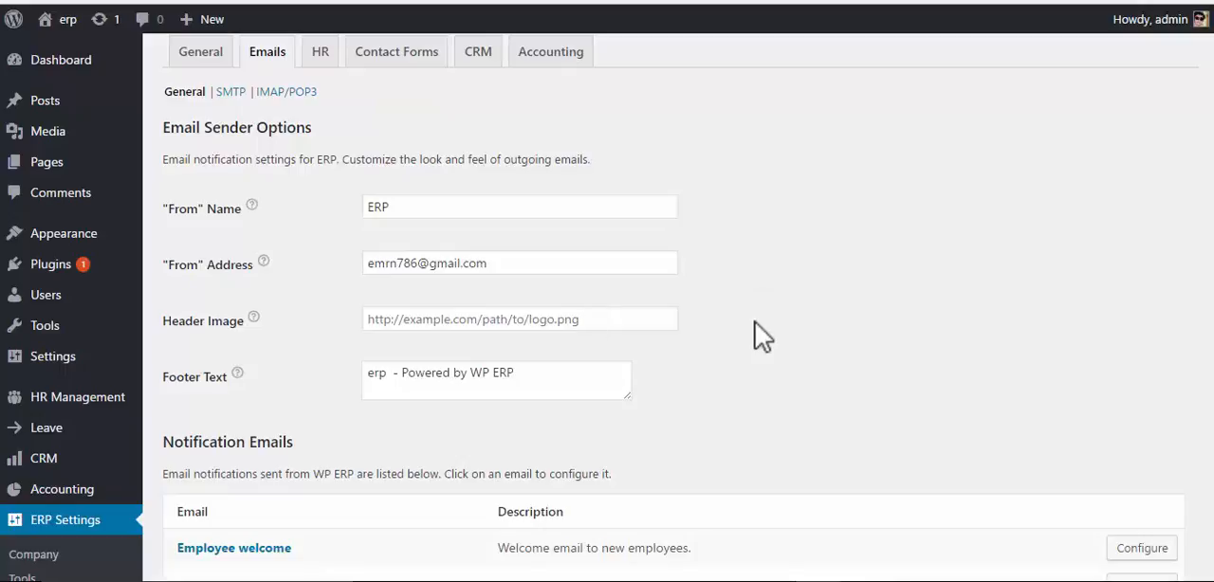
pyautogui.click(496, 380)
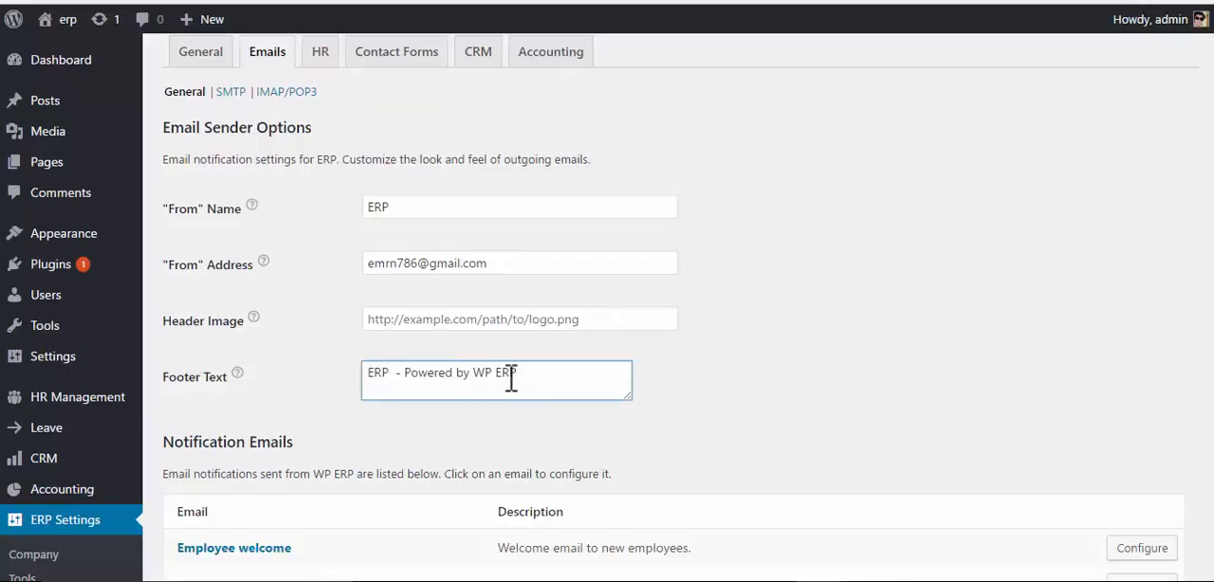
pyautogui.click(759, 394)
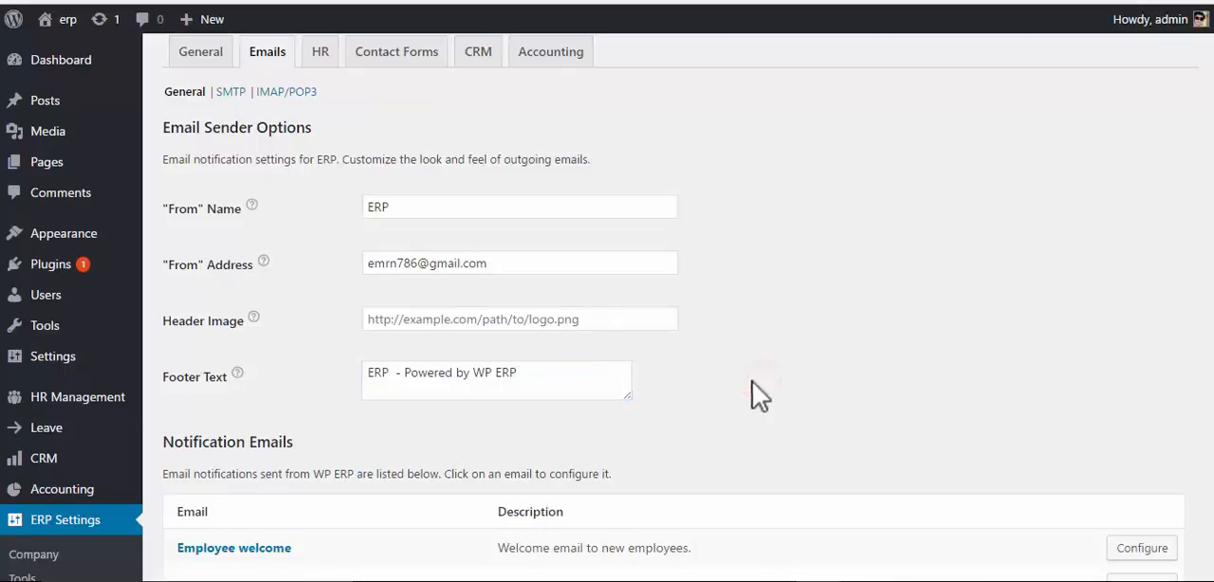
pyautogui.scroll(-3)
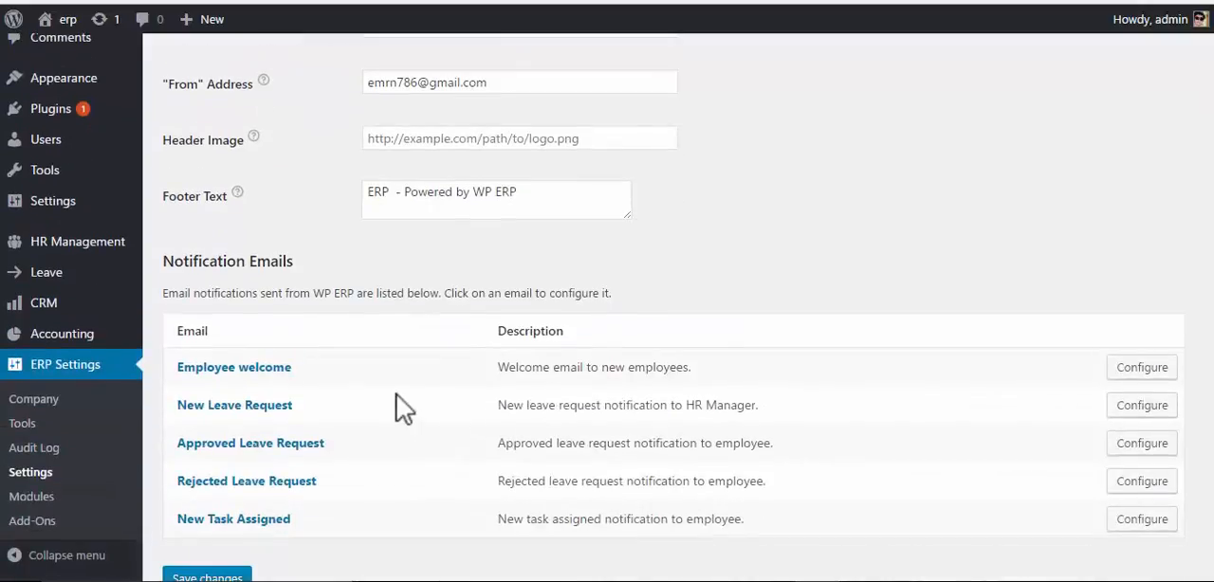
pyautogui.moveTo(616, 405)
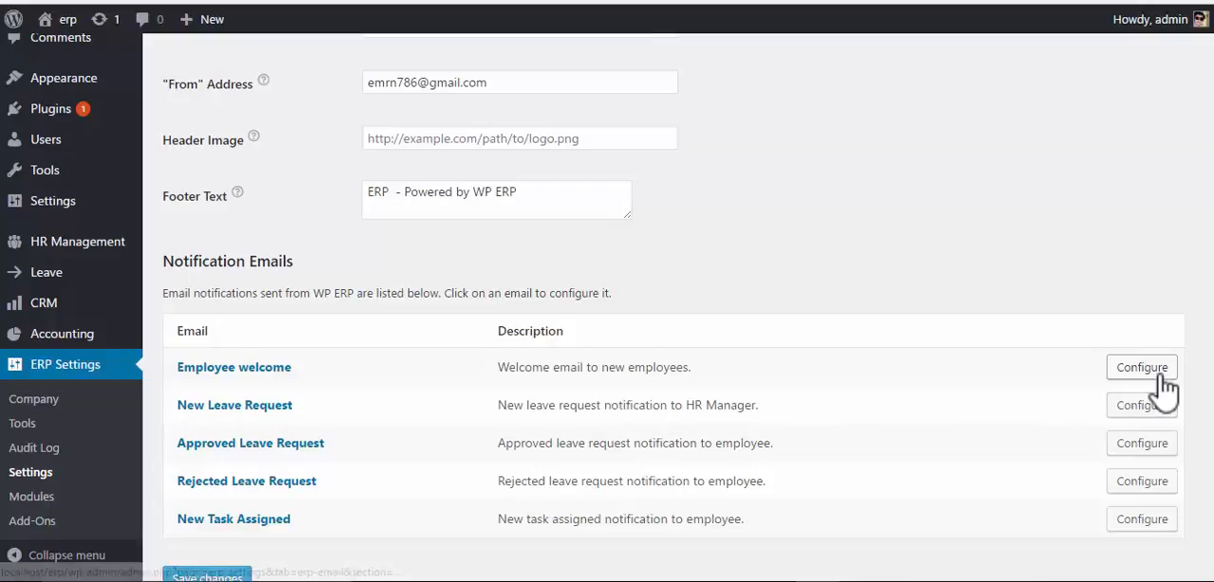
# Open the Employee welcome template, check its subject, heading and body, and save it.
pyautogui.click(1140, 367)
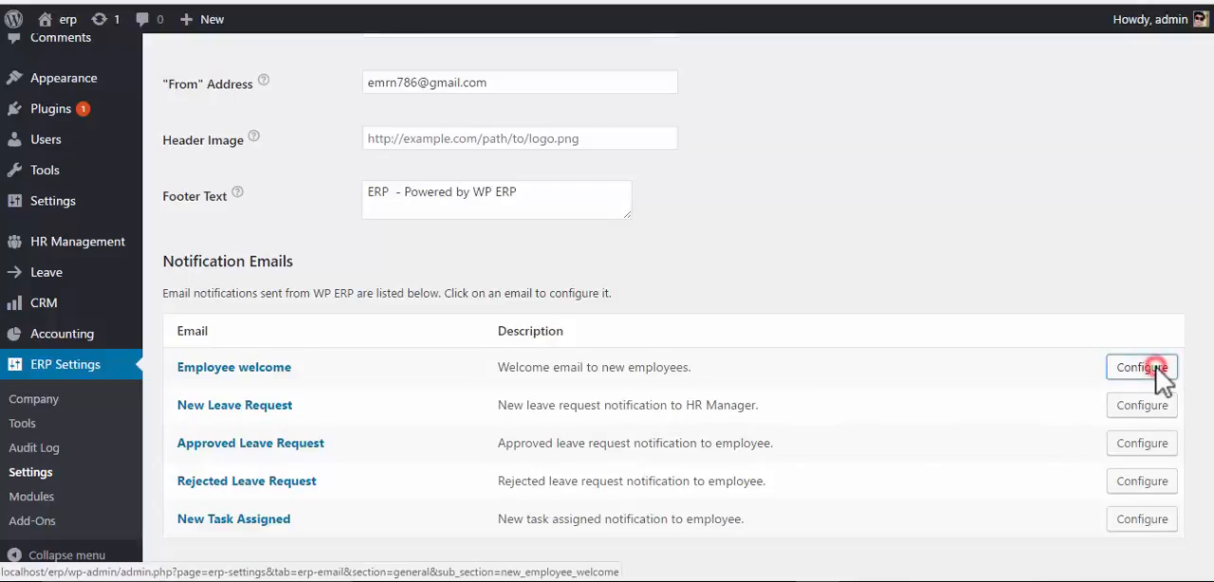
pyautogui.click(1141, 367)
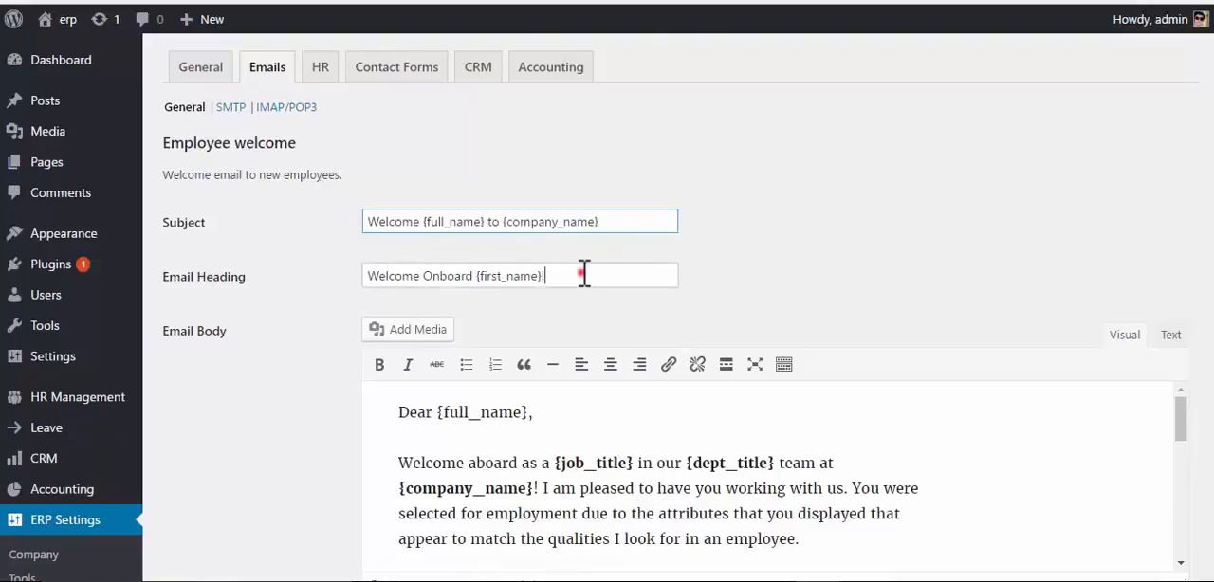
pyautogui.scroll(-3)
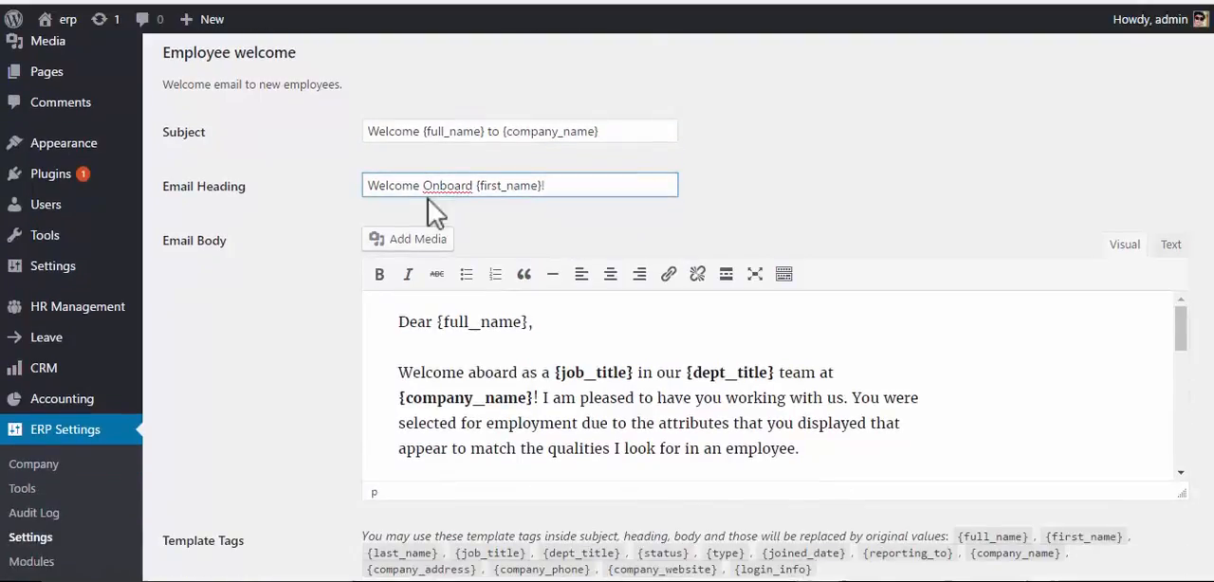
pyautogui.scroll(-3)
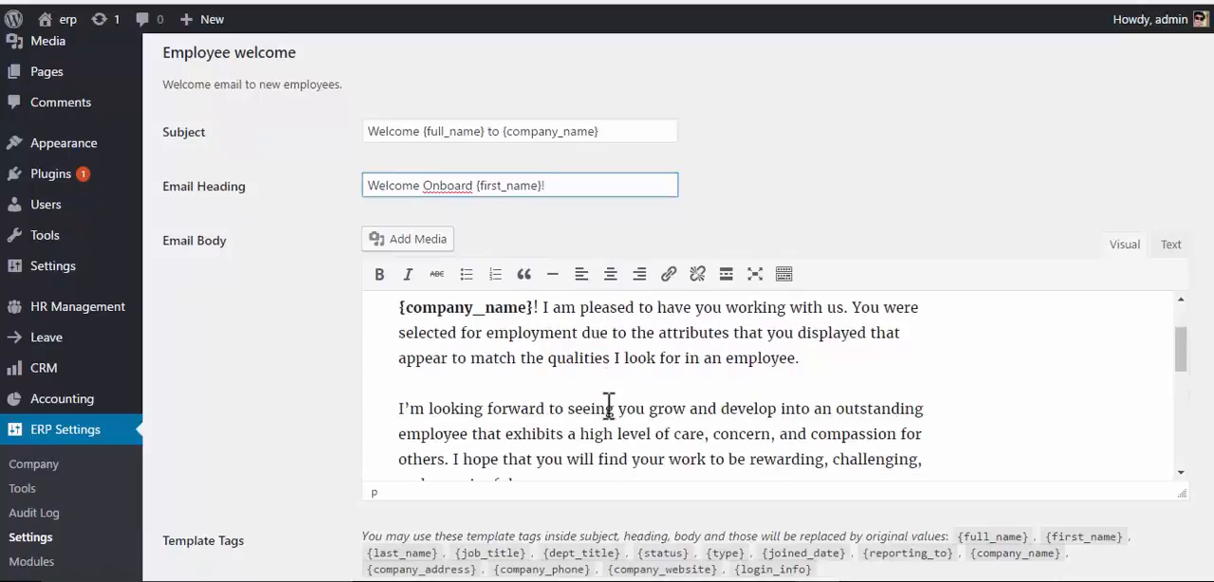
pyautogui.scroll(-3)
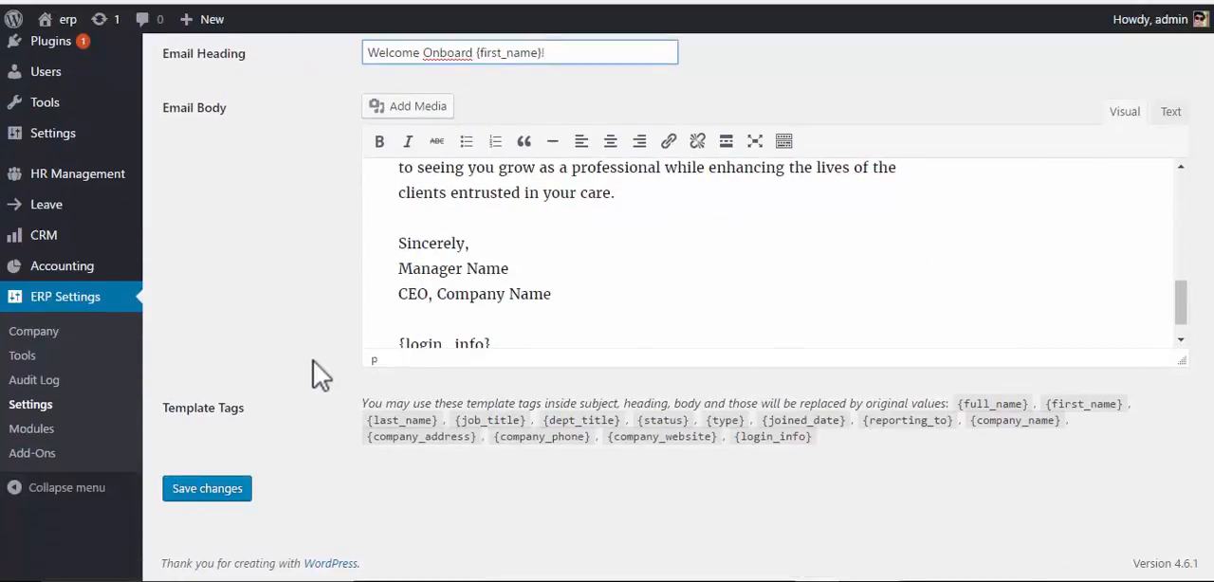
pyautogui.click(519, 52)
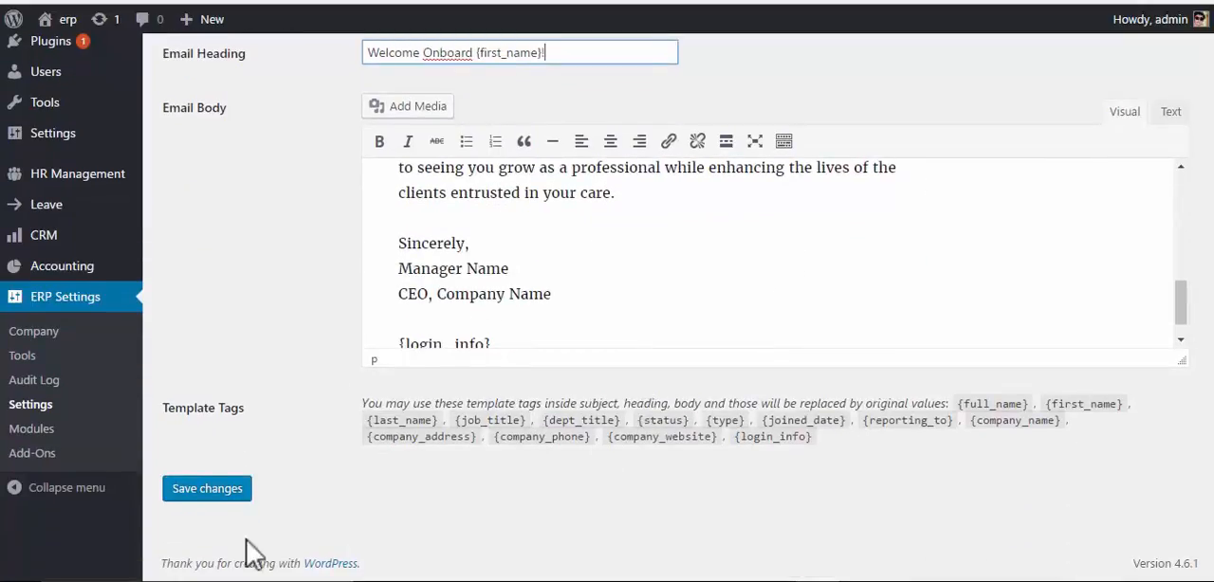
pyautogui.click(207, 488)
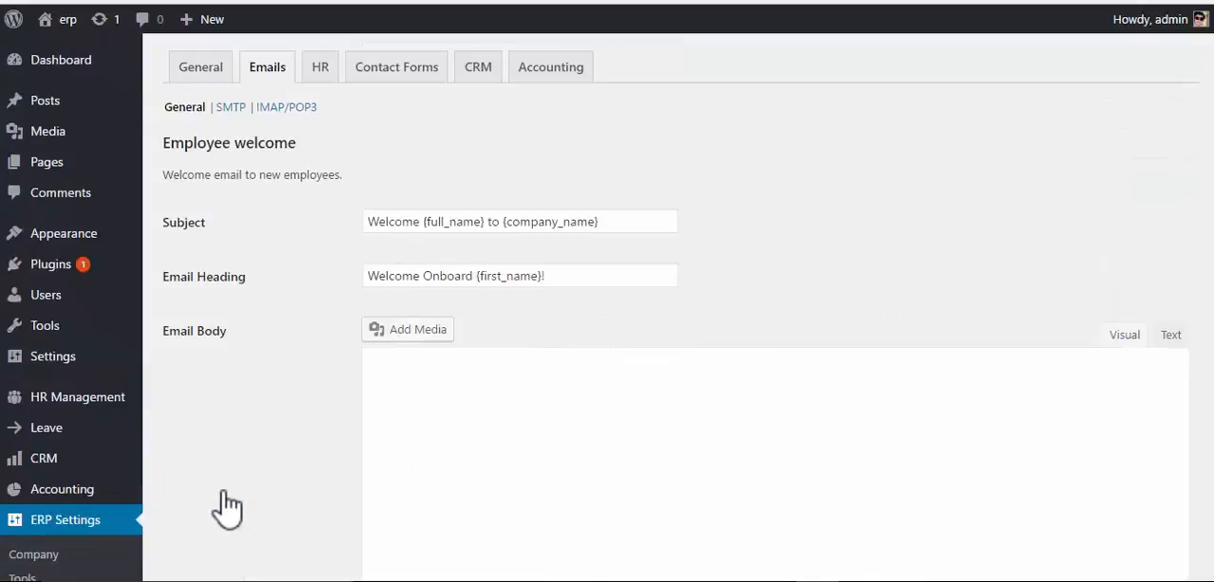
pyautogui.scroll(-3)
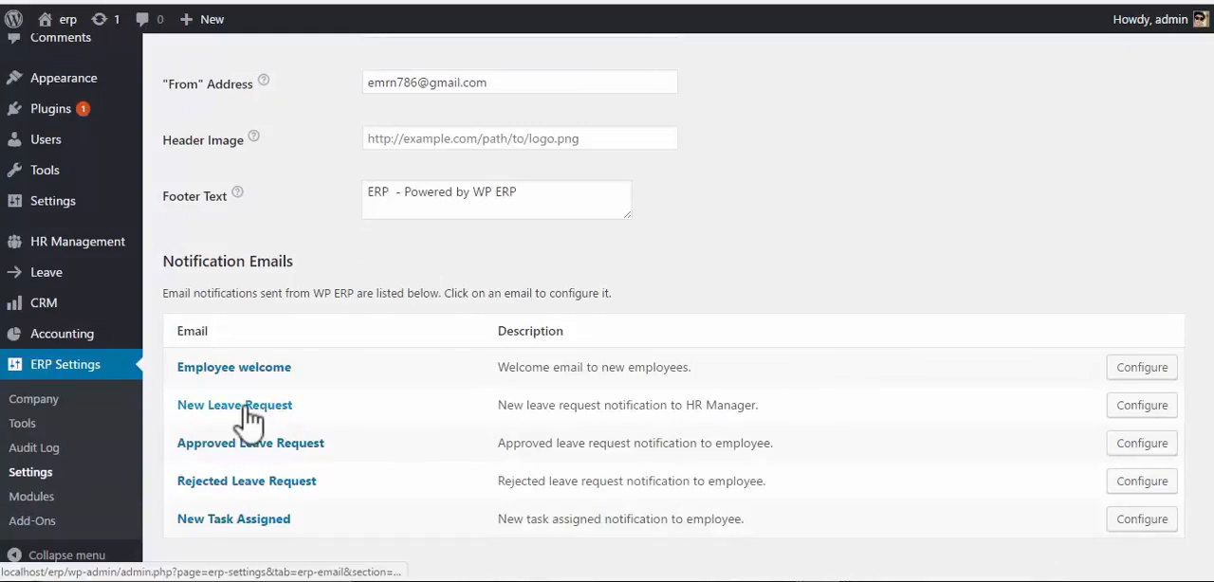
pyautogui.click(234, 405)
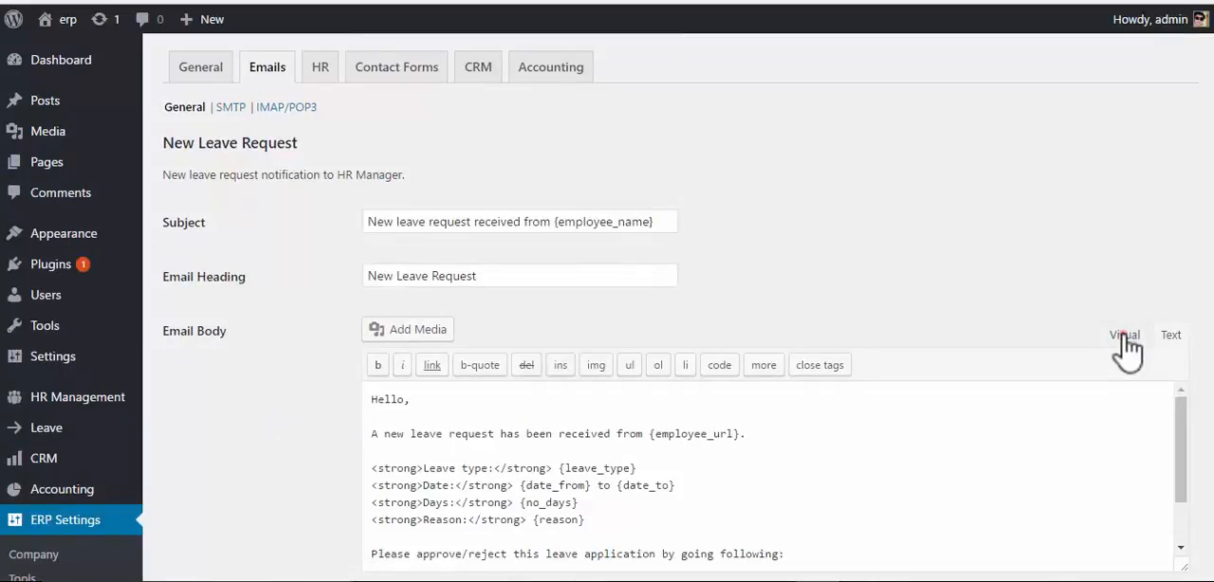
pyautogui.click(1123, 335)
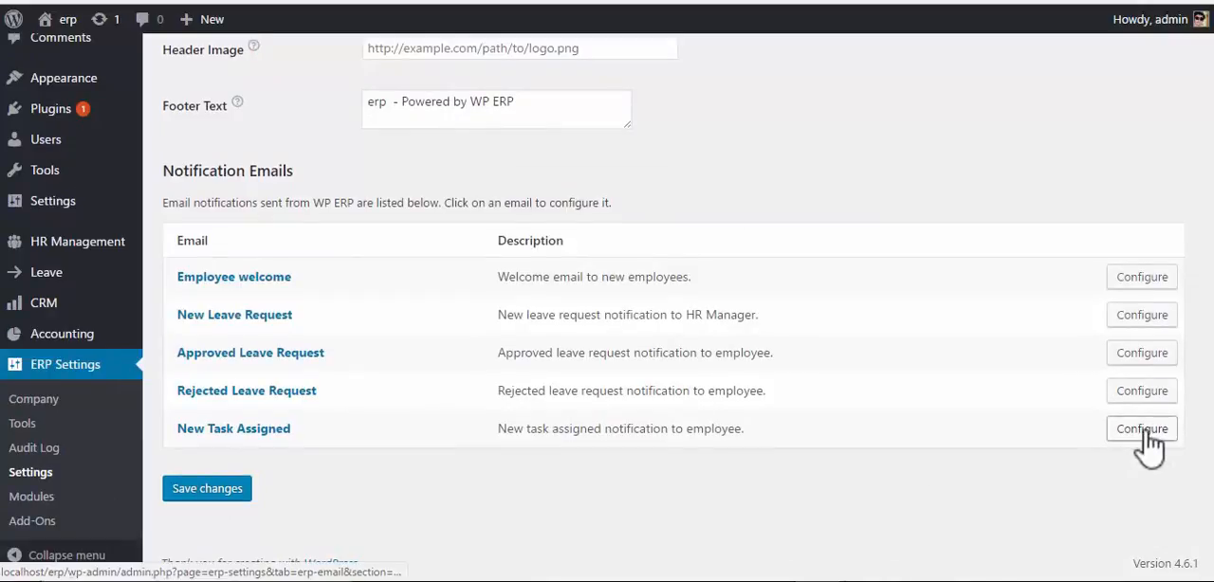
pyautogui.click(1140, 428)
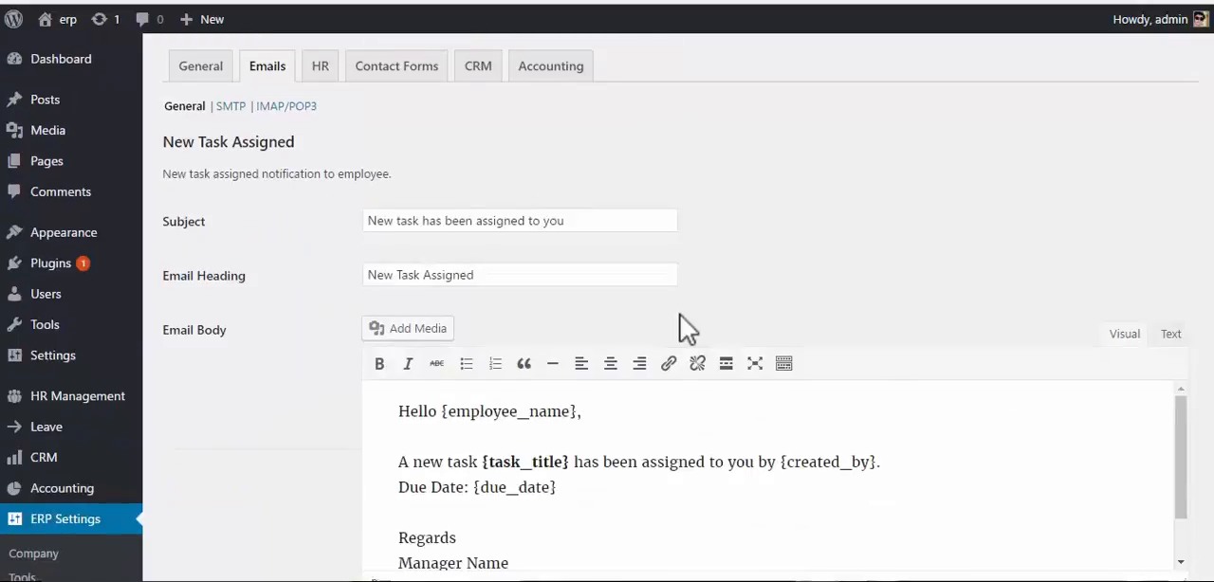
pyautogui.scroll(-3)
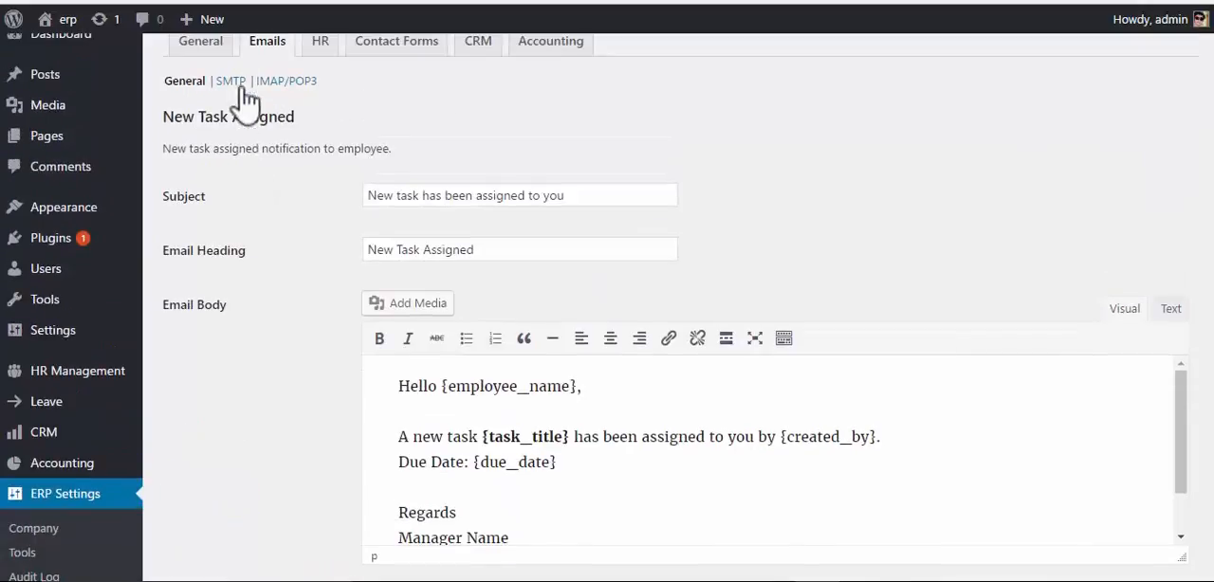
pyautogui.click(184, 81)
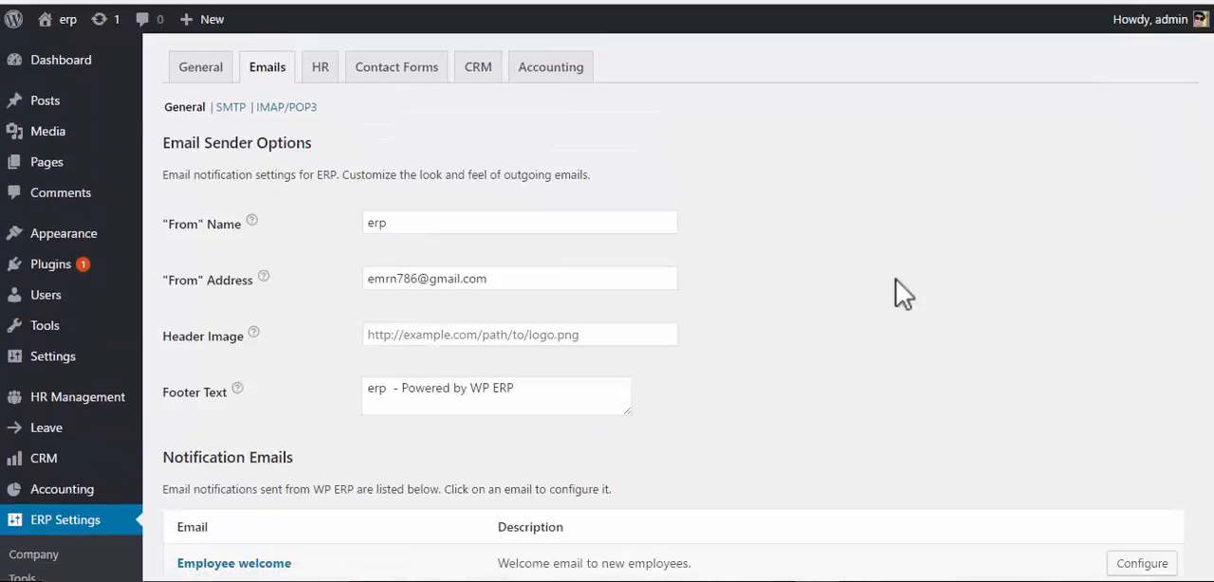